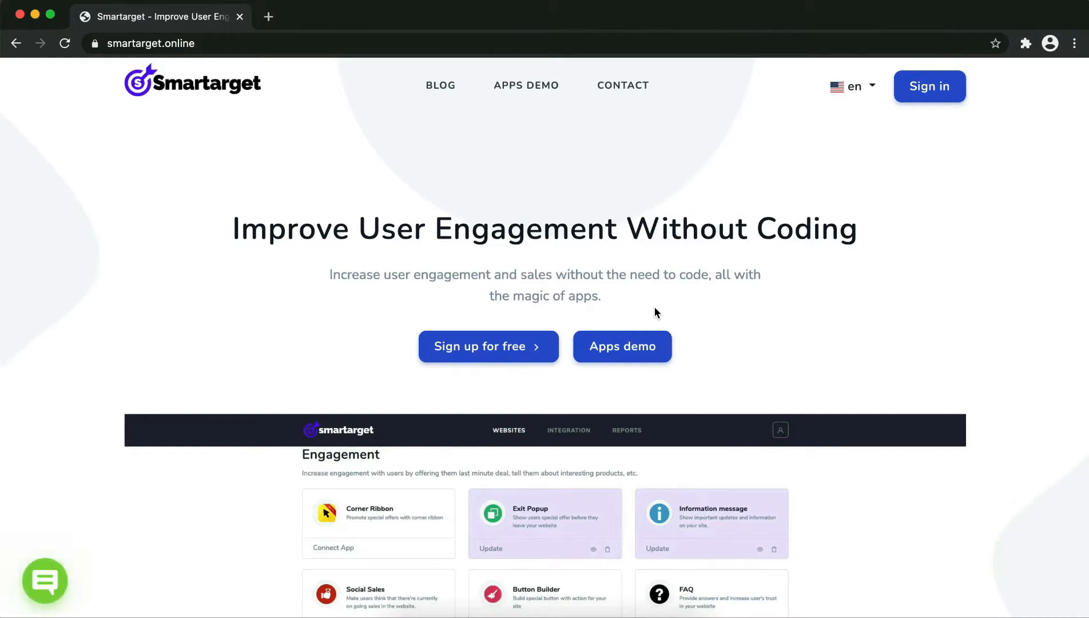
mouse_move(331, 98)
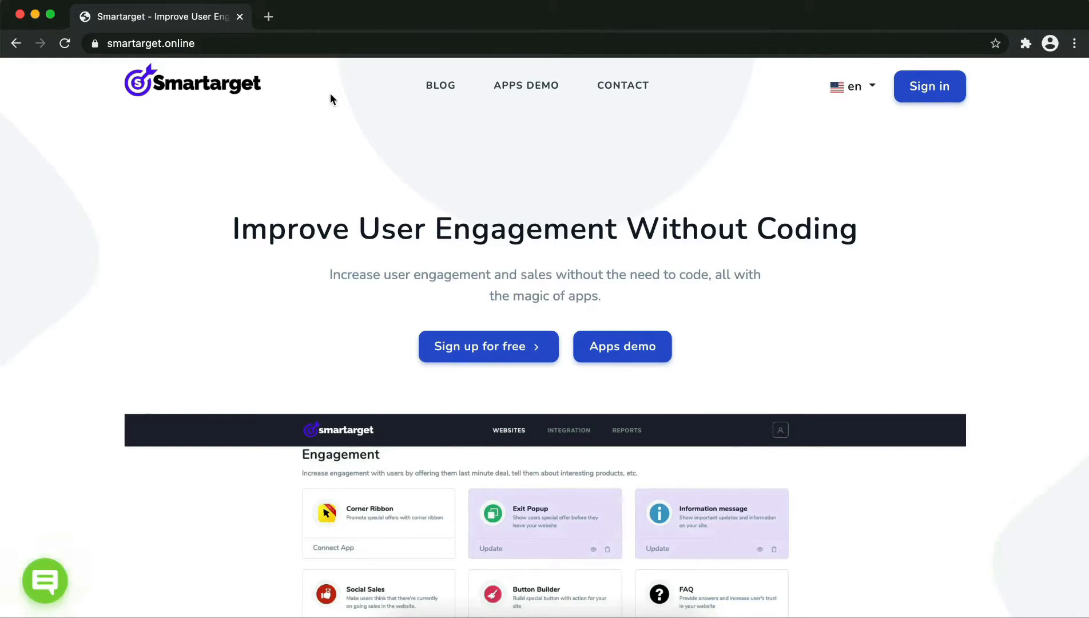
In the Apps Demo, set the WhatsApp app behavior to 'Open chat (the first support manager will be used)'
left_click(622, 347)
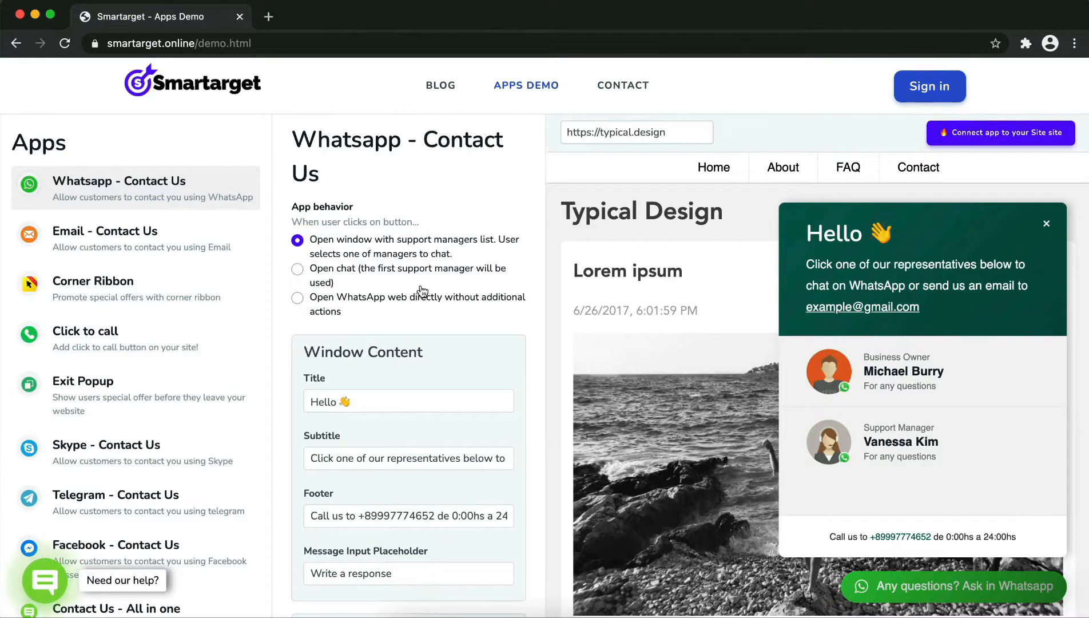
left_click(298, 269)
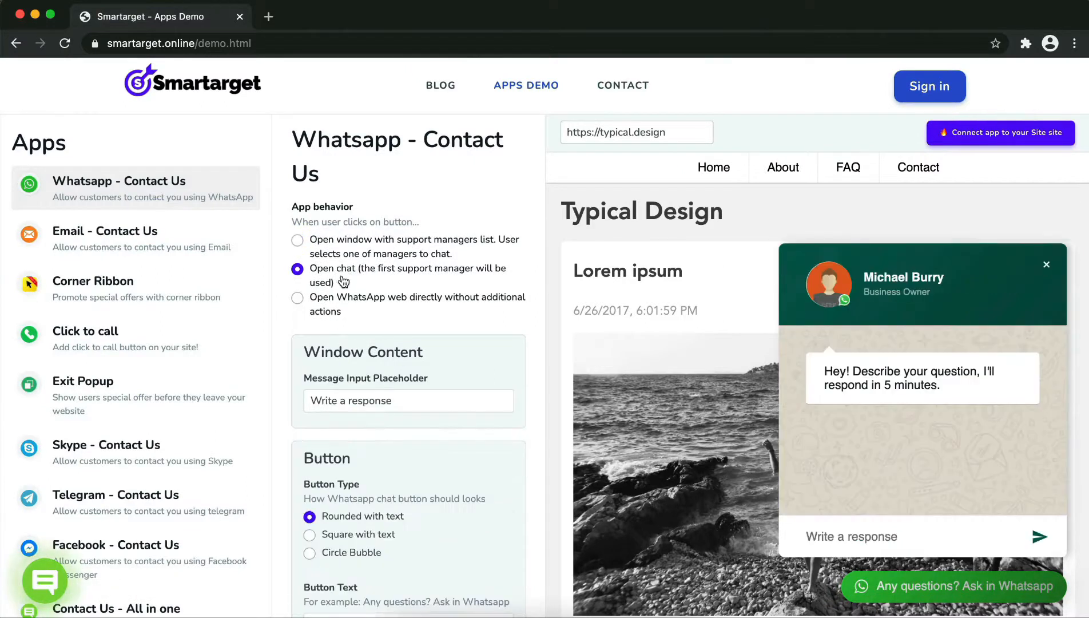
left_click(298, 240)
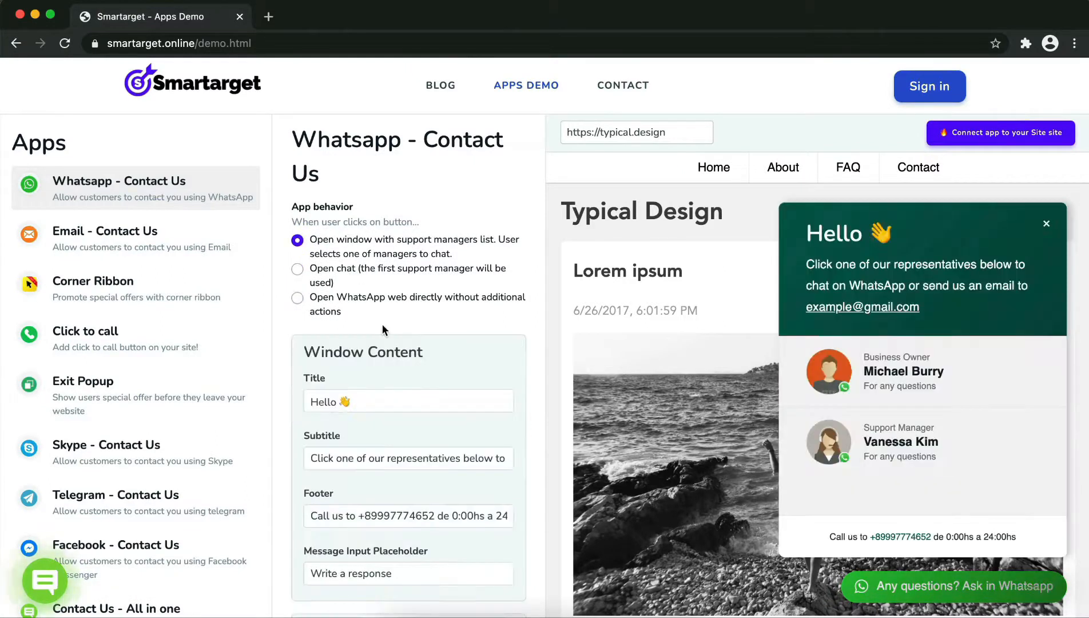
scroll("down", 3)
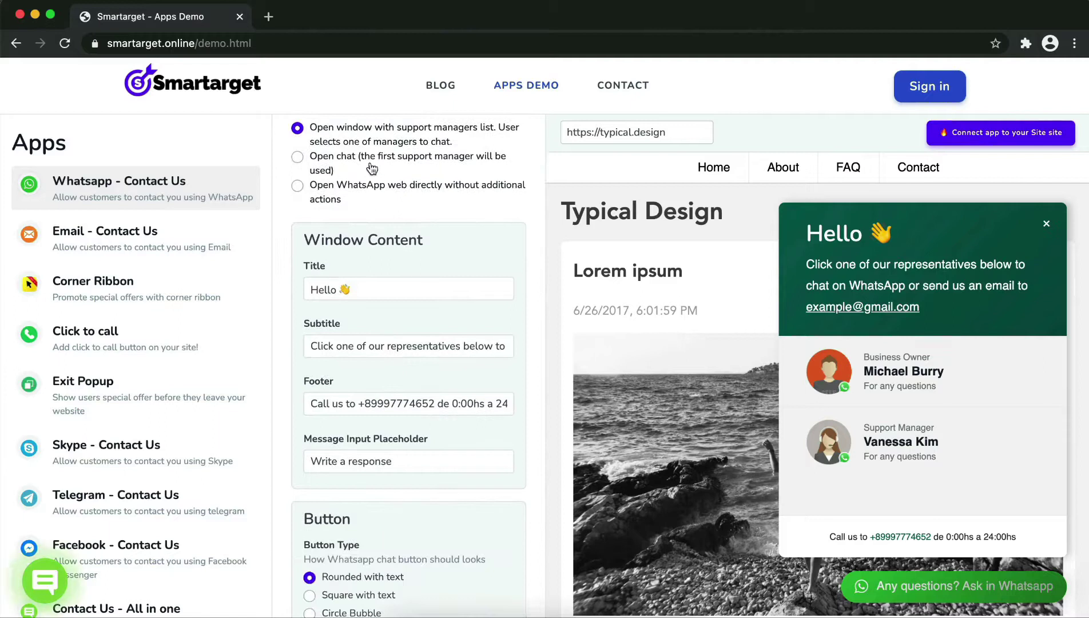
left_click(297, 156)
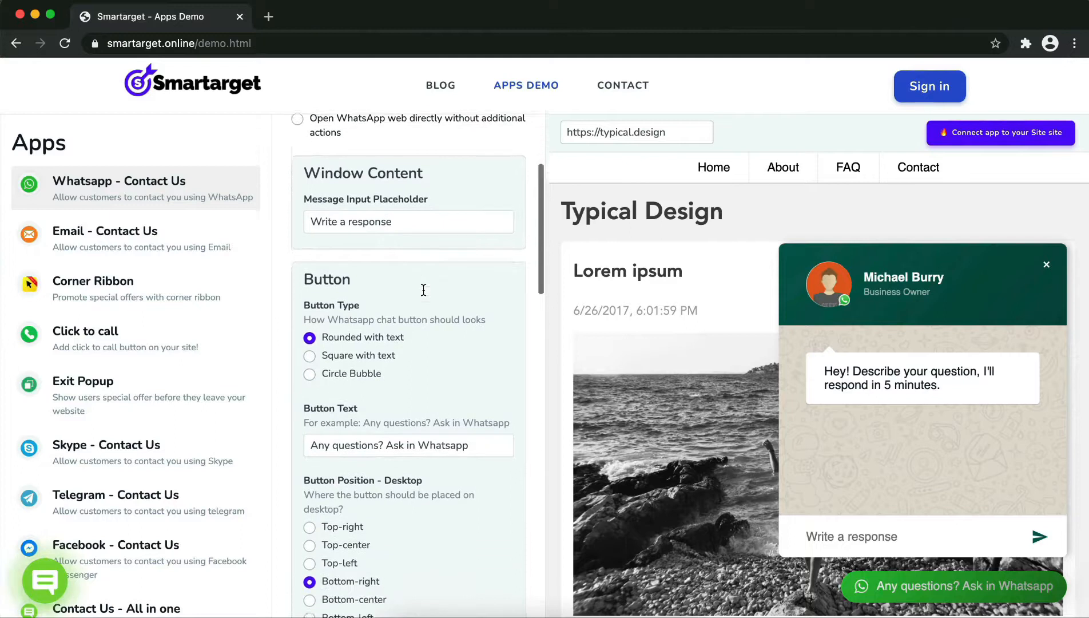
Set the WhatsApp button's mobile position to Top-right
left_click(309, 333)
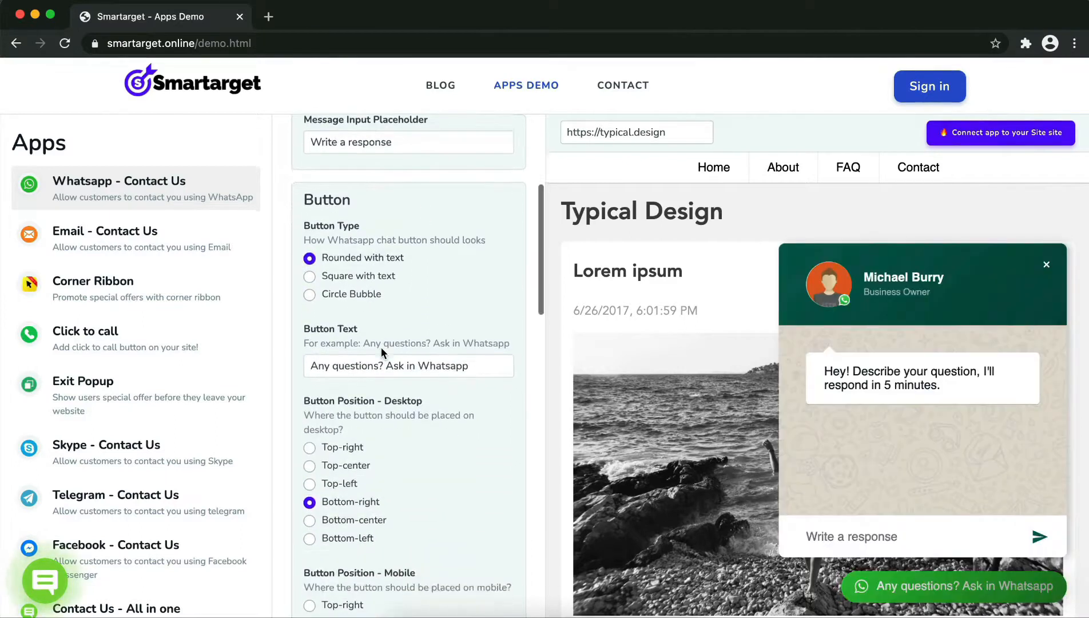
scroll("down", 3)
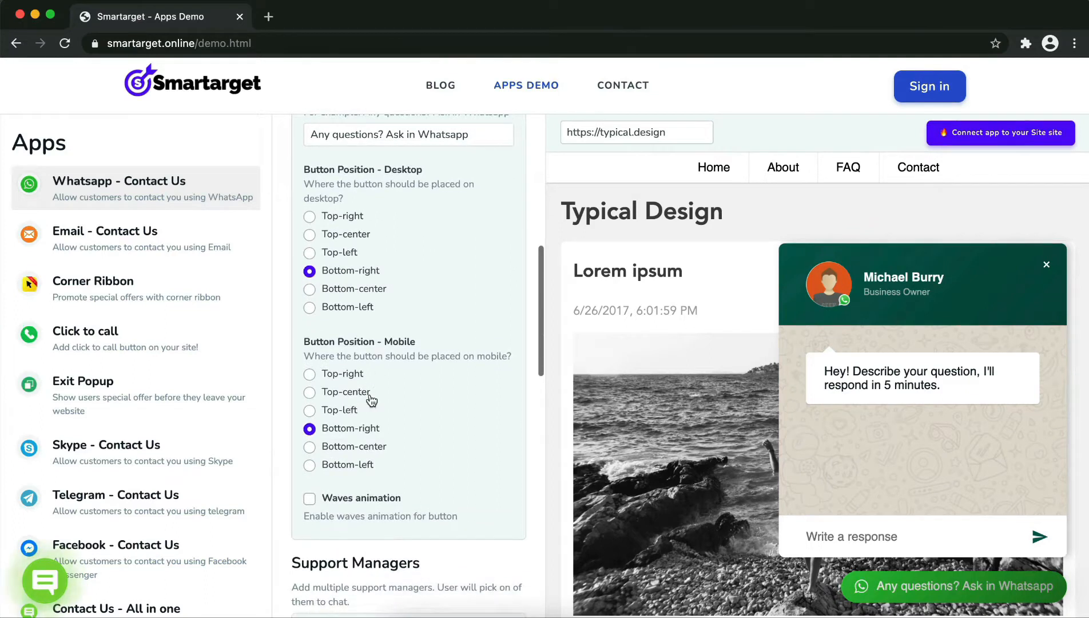
left_click(308, 374)
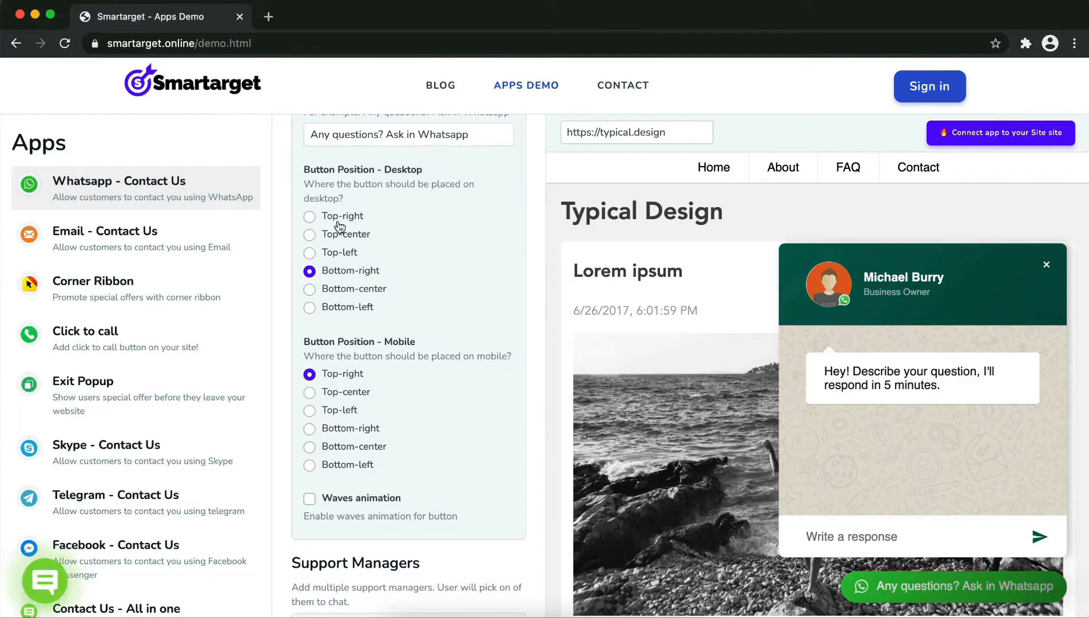
scroll("down", 3)
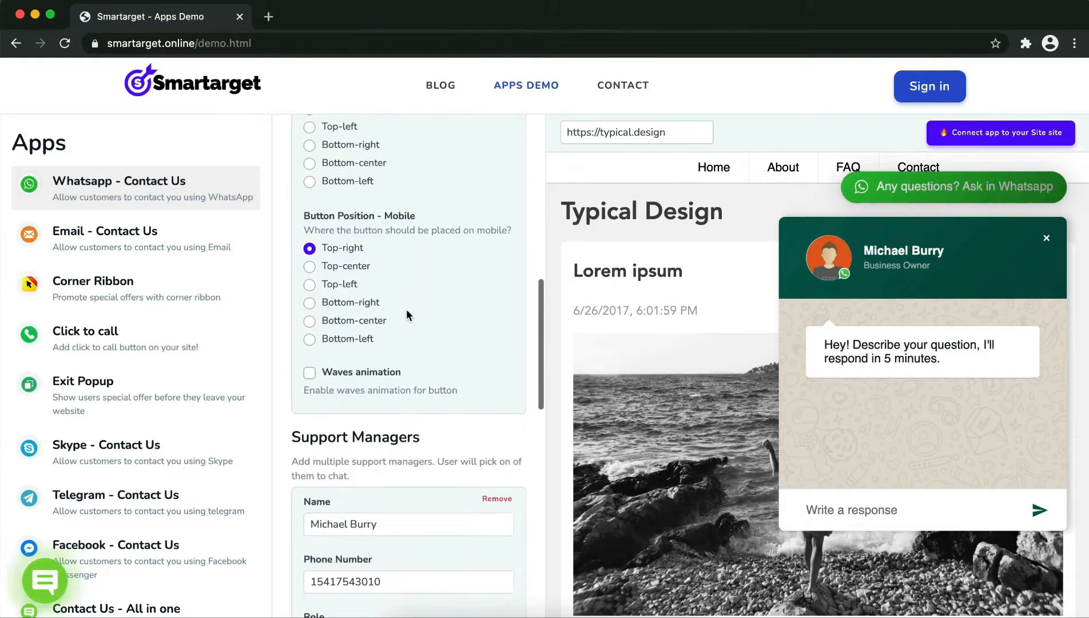
scroll("down", 3)
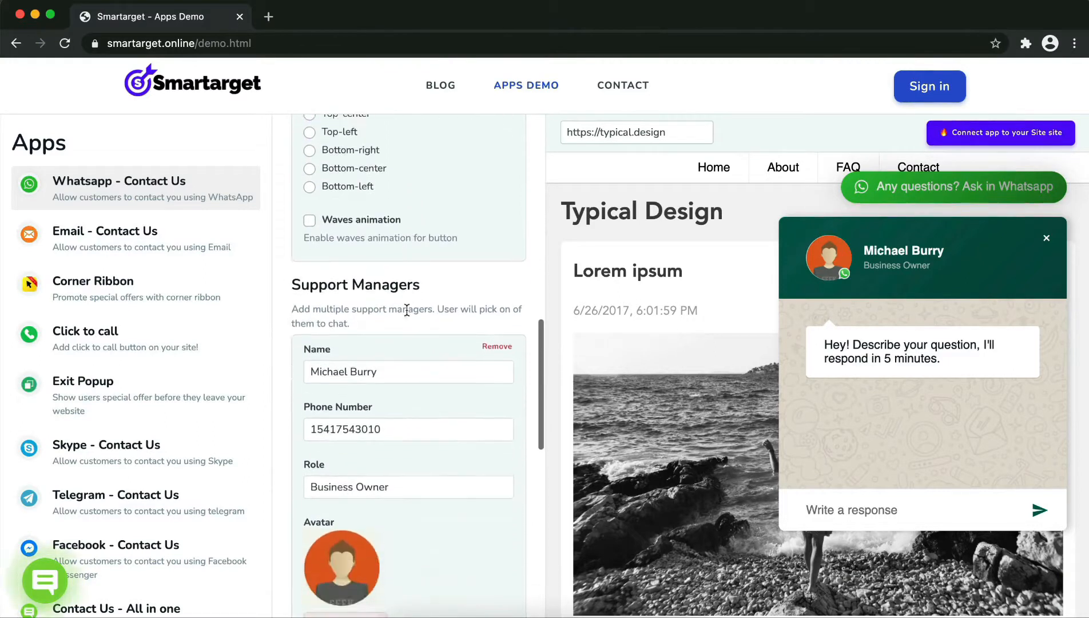
left_click(403, 372)
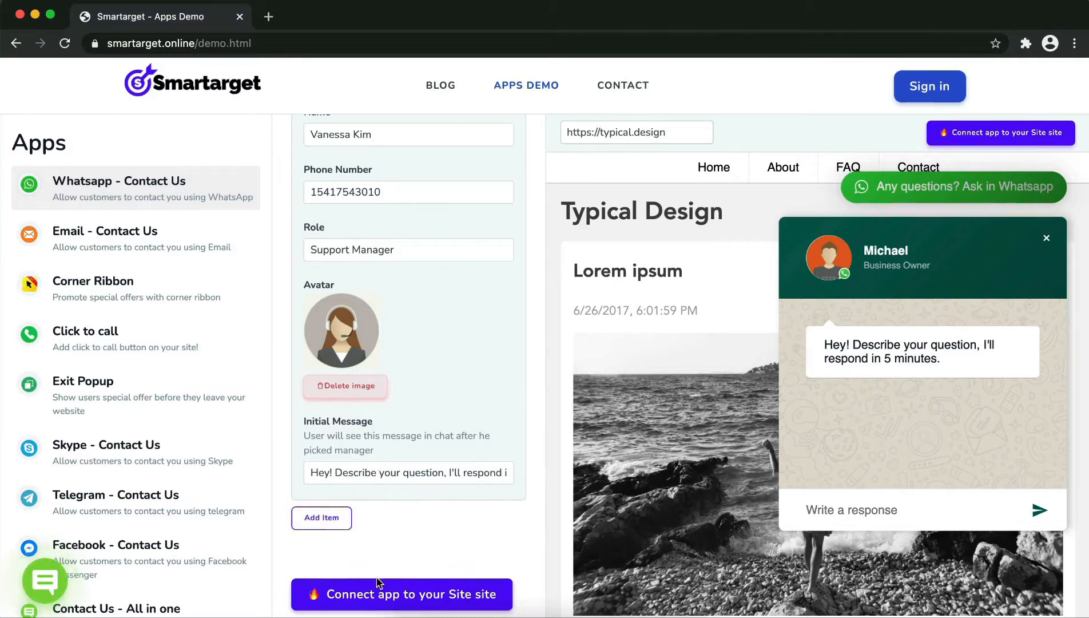
left_click(401, 595)
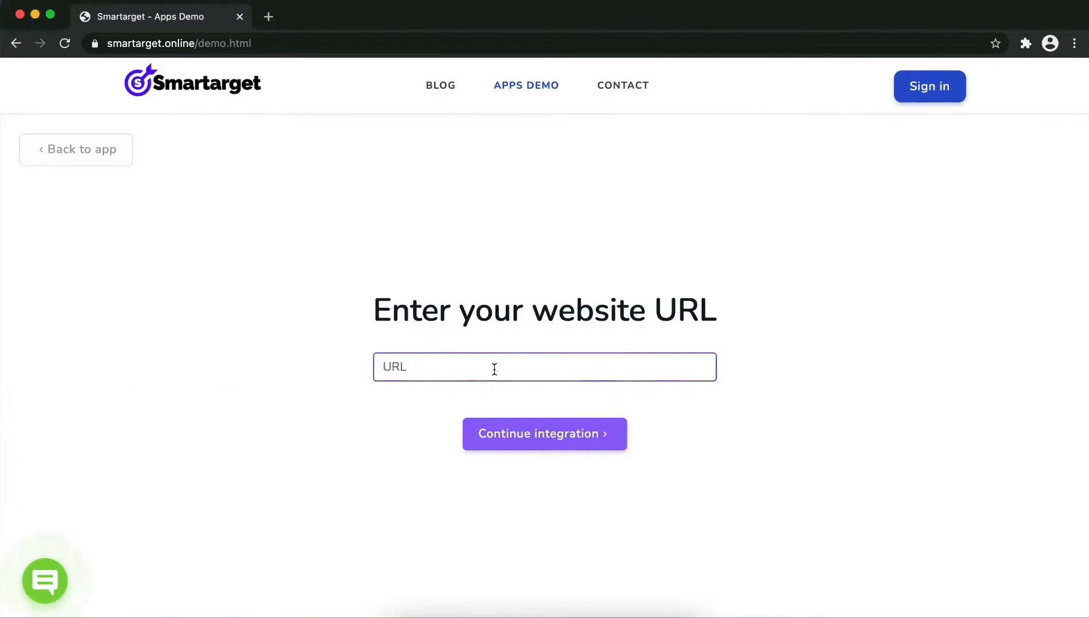
type("https://ex")
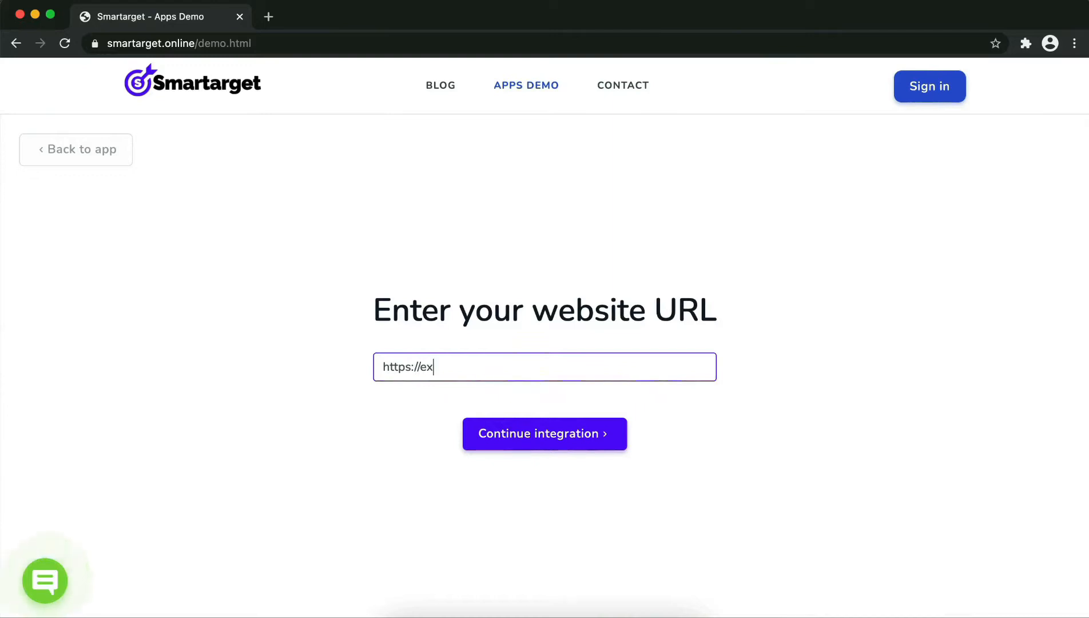
left_click(545, 434)
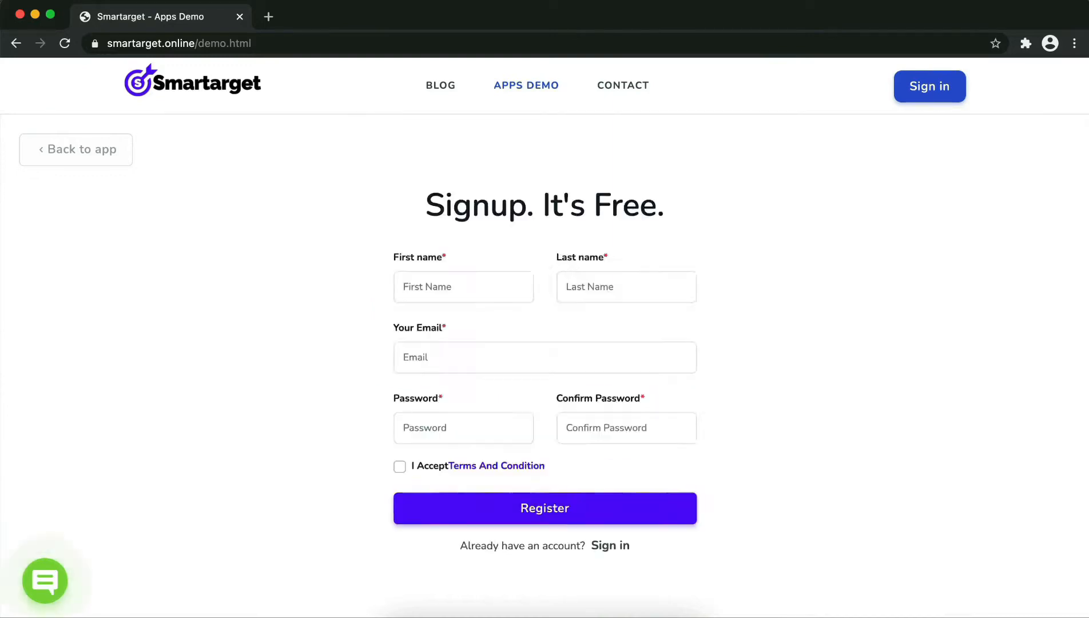
Register the free account with first name 'jon', a password and accepted terms
left_click(463, 287)
type("John")
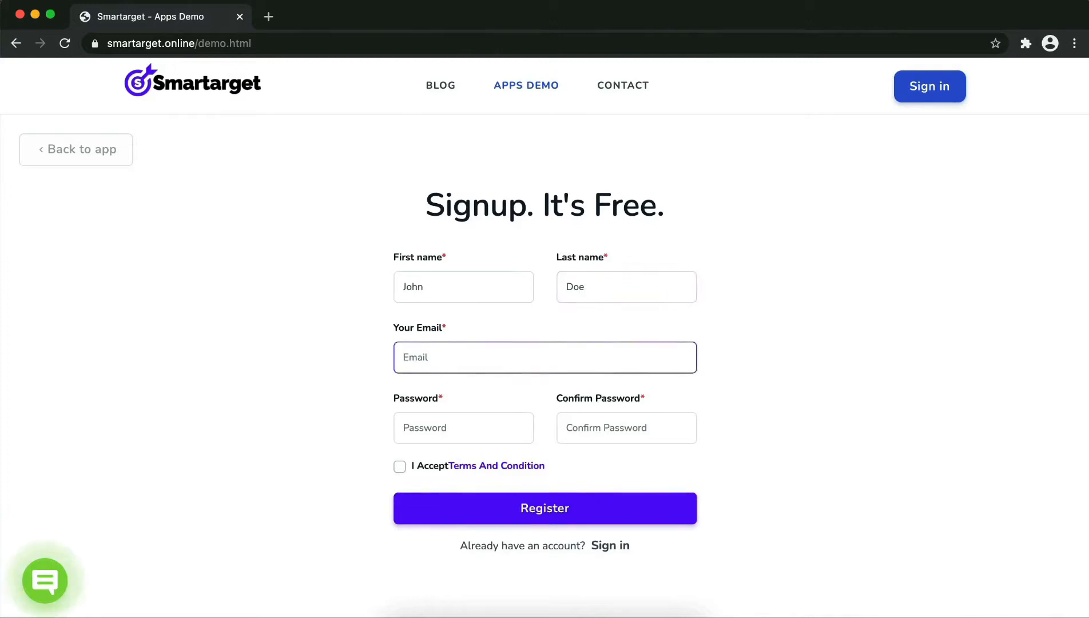
type("jon")
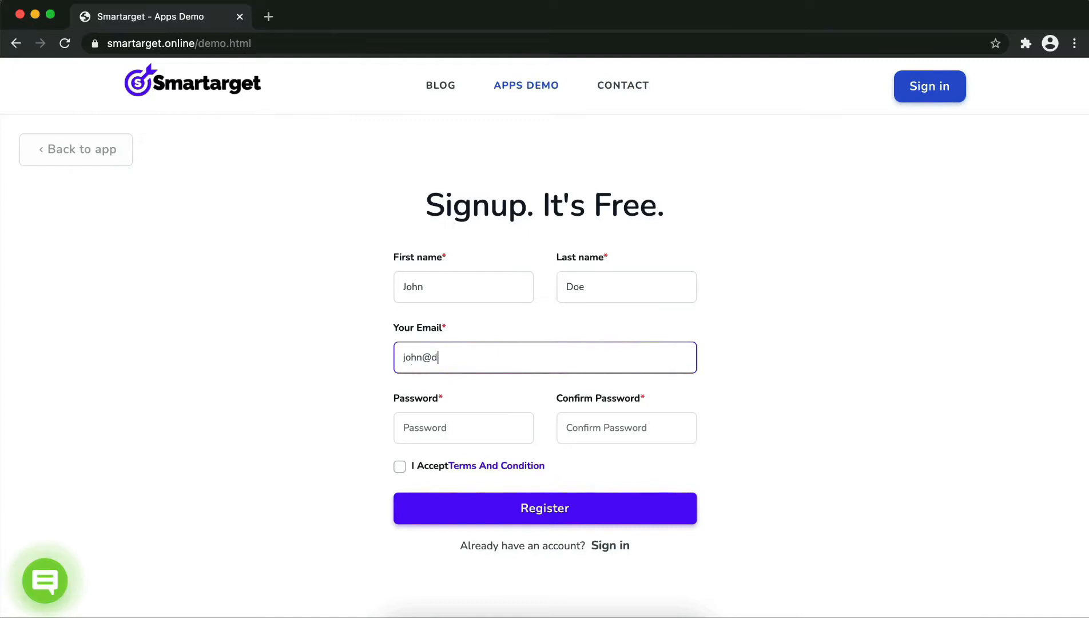
left_click(463, 428)
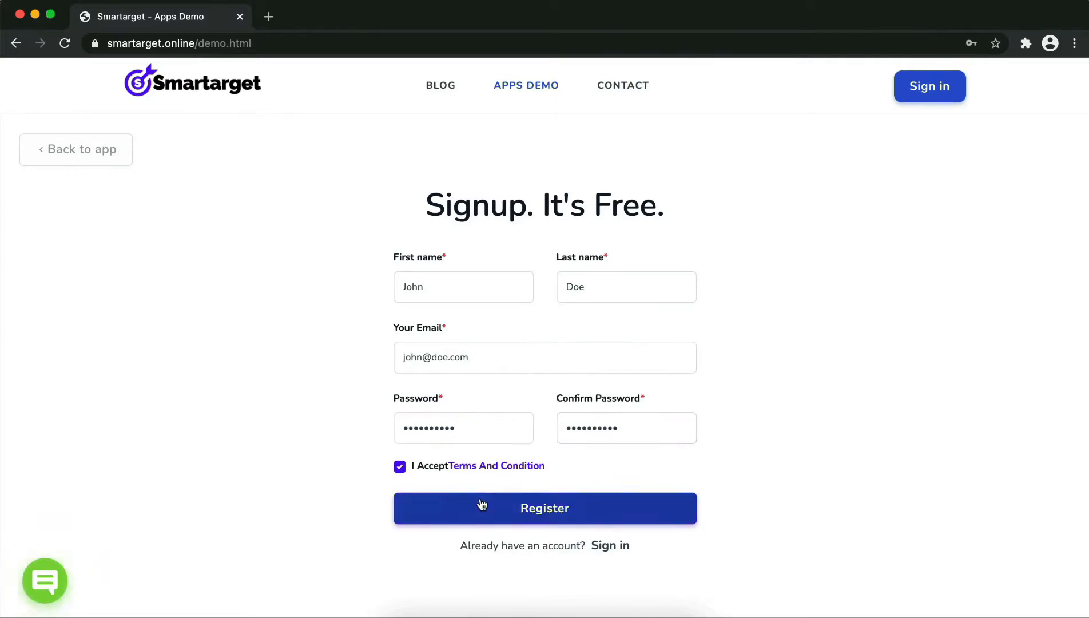
left_click(545, 508)
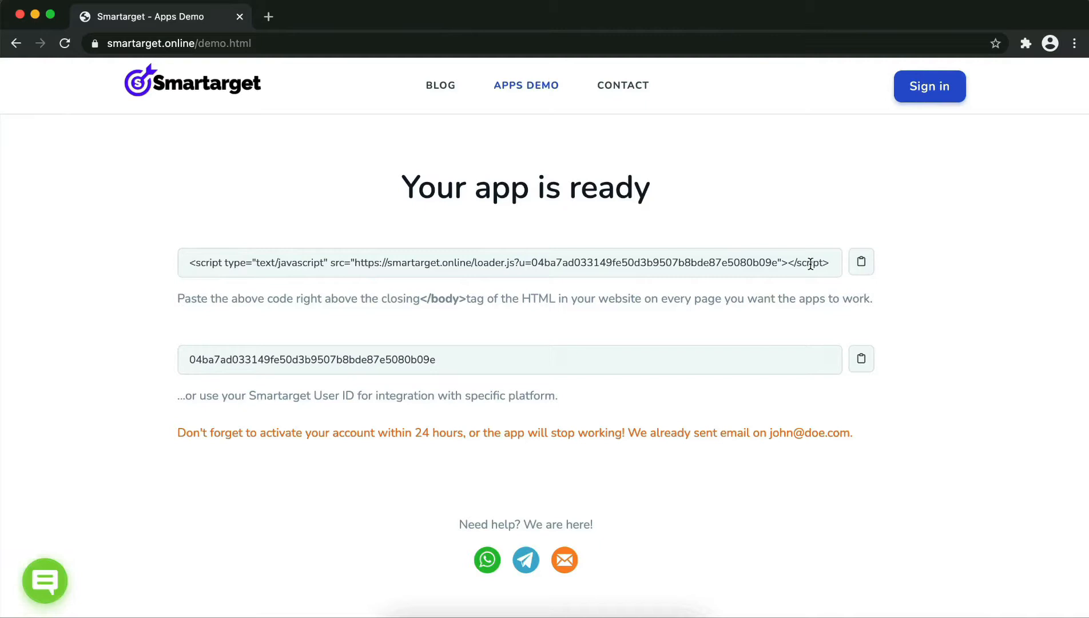
Copy the embed script and select the closing </body> tag text in the instructions
left_click(861, 262)
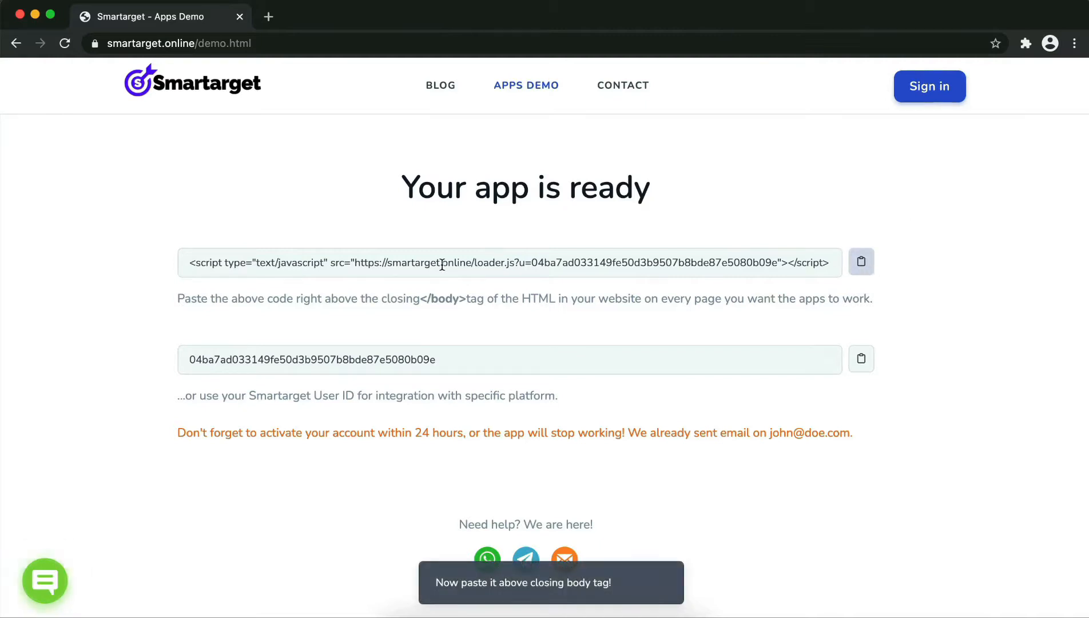
mouse_move(415, 299)
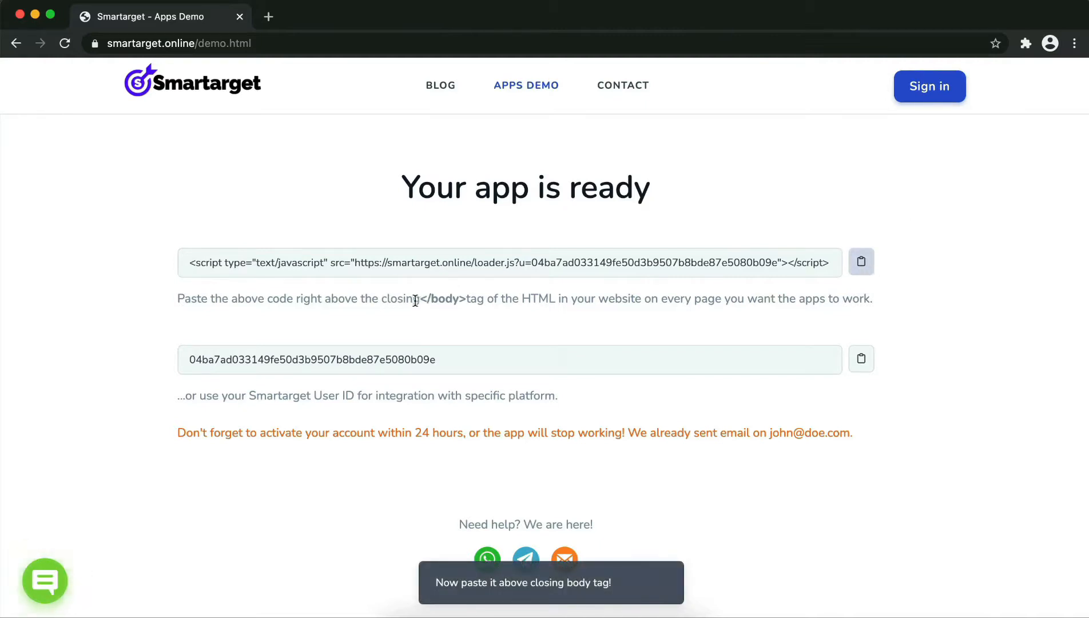
double_click(442, 299)
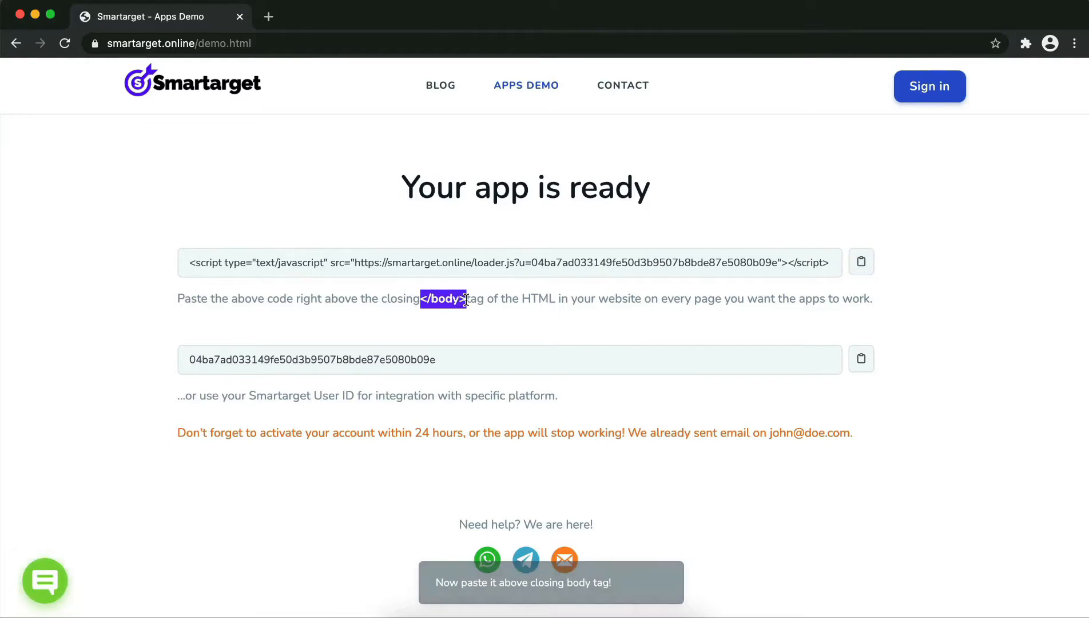
mouse_move(636, 242)
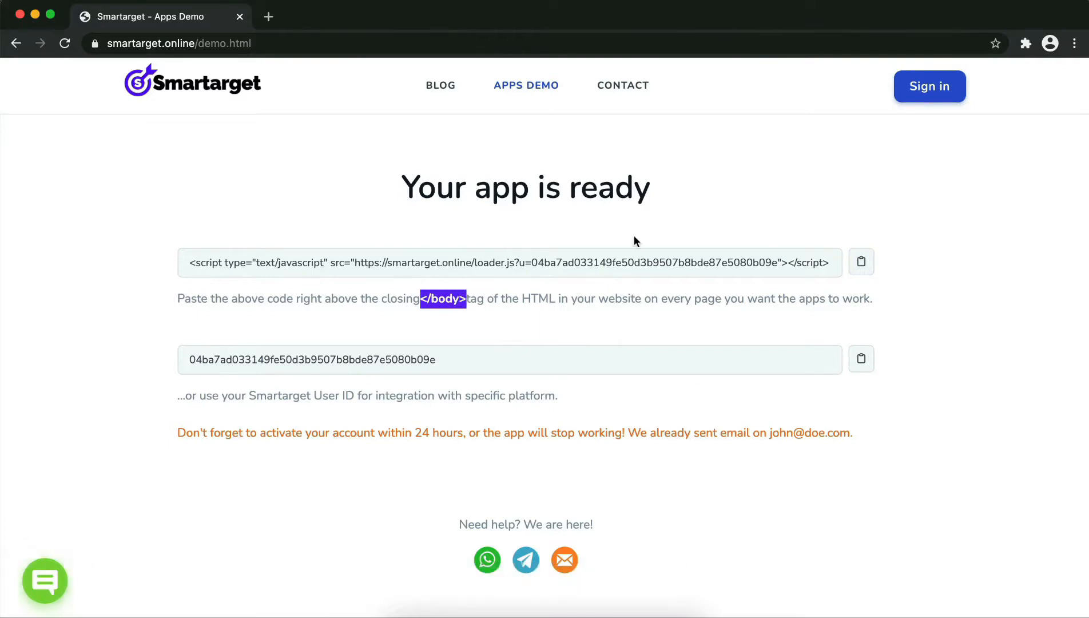